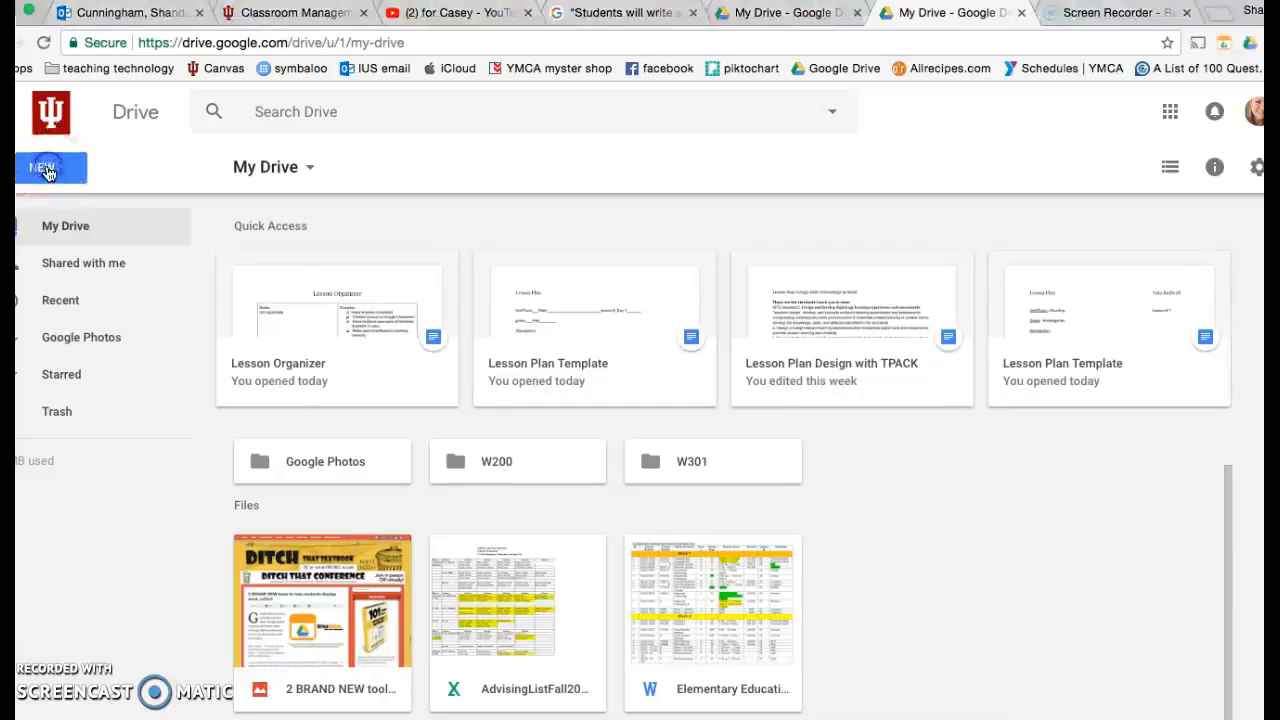
# Create a new folder named 'class mang' in My Drive
pyautogui.click(44, 168)
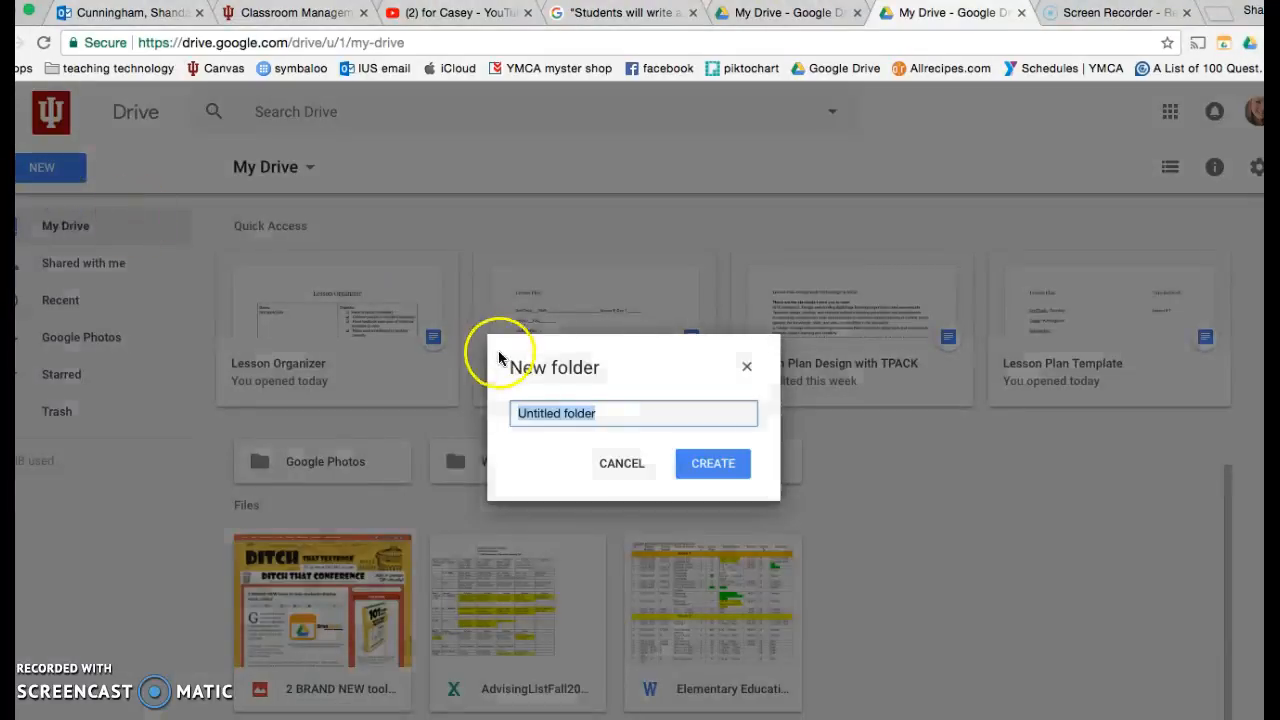
pyautogui.write('classm')
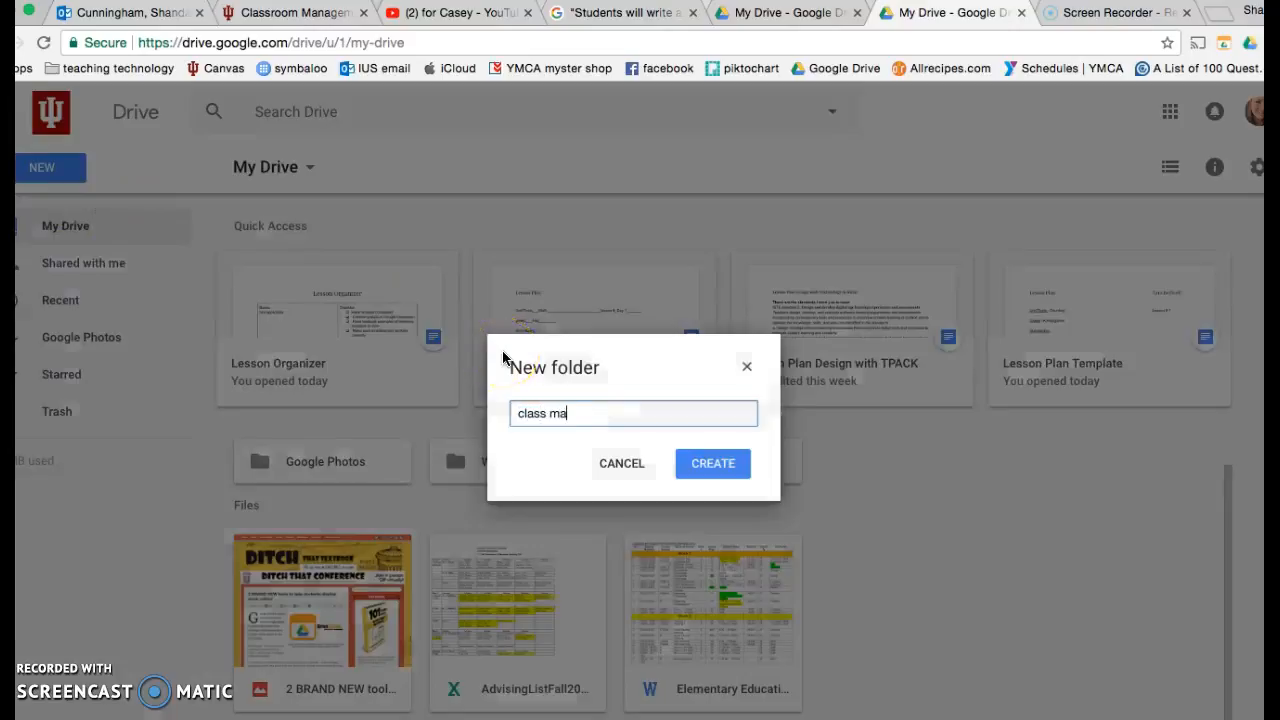
pyautogui.click(712, 464)
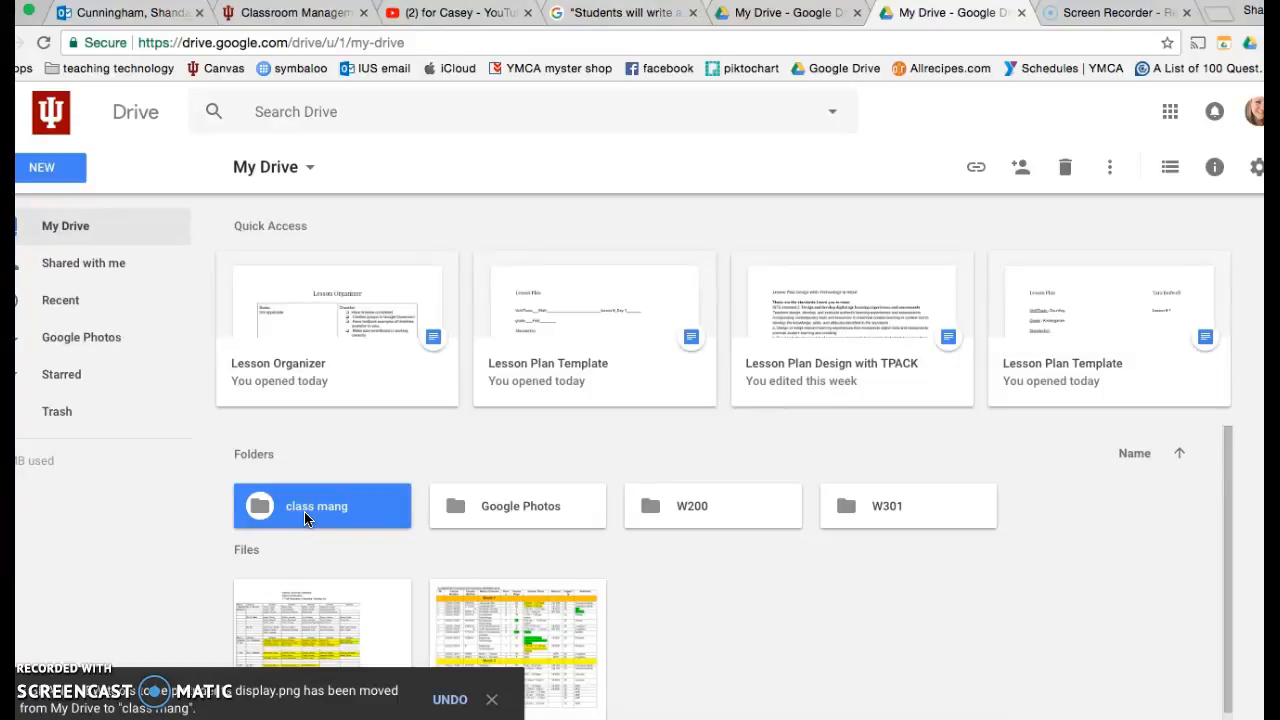
pyautogui.moveTo(976, 168)
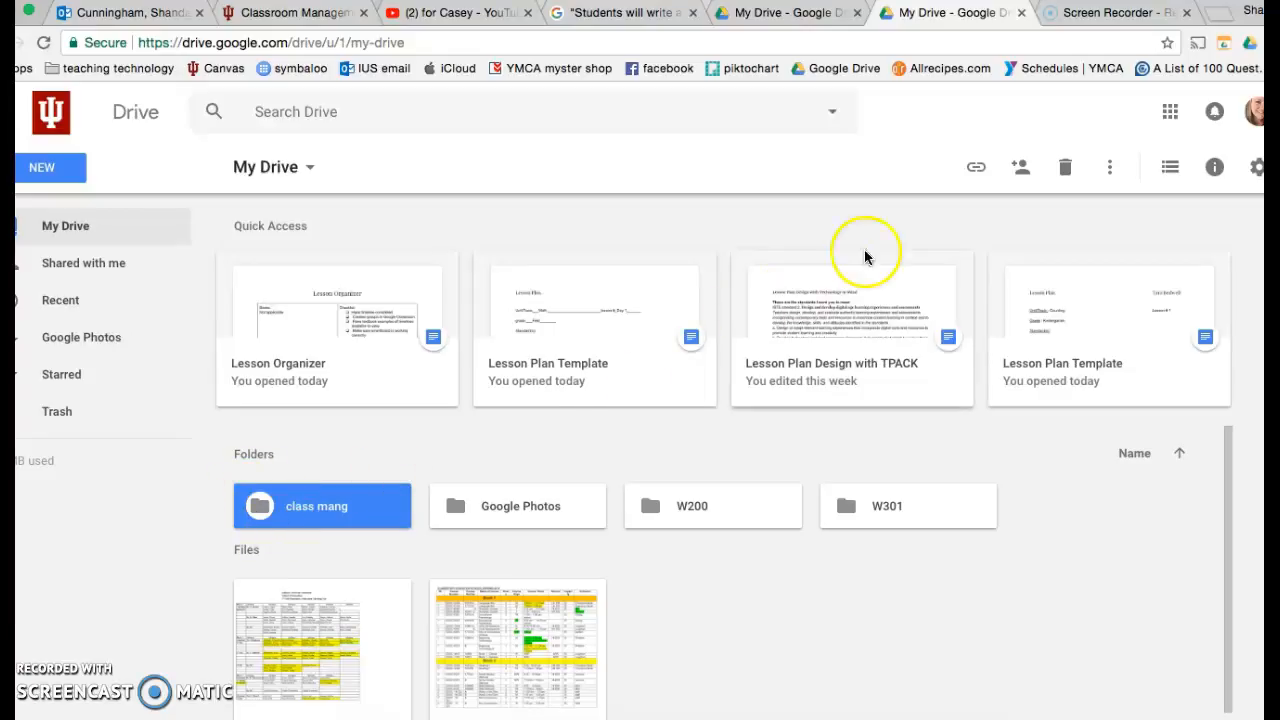
# Turn on link sharing for the folder so Indiana University users with the link can view
pyautogui.click(976, 168)
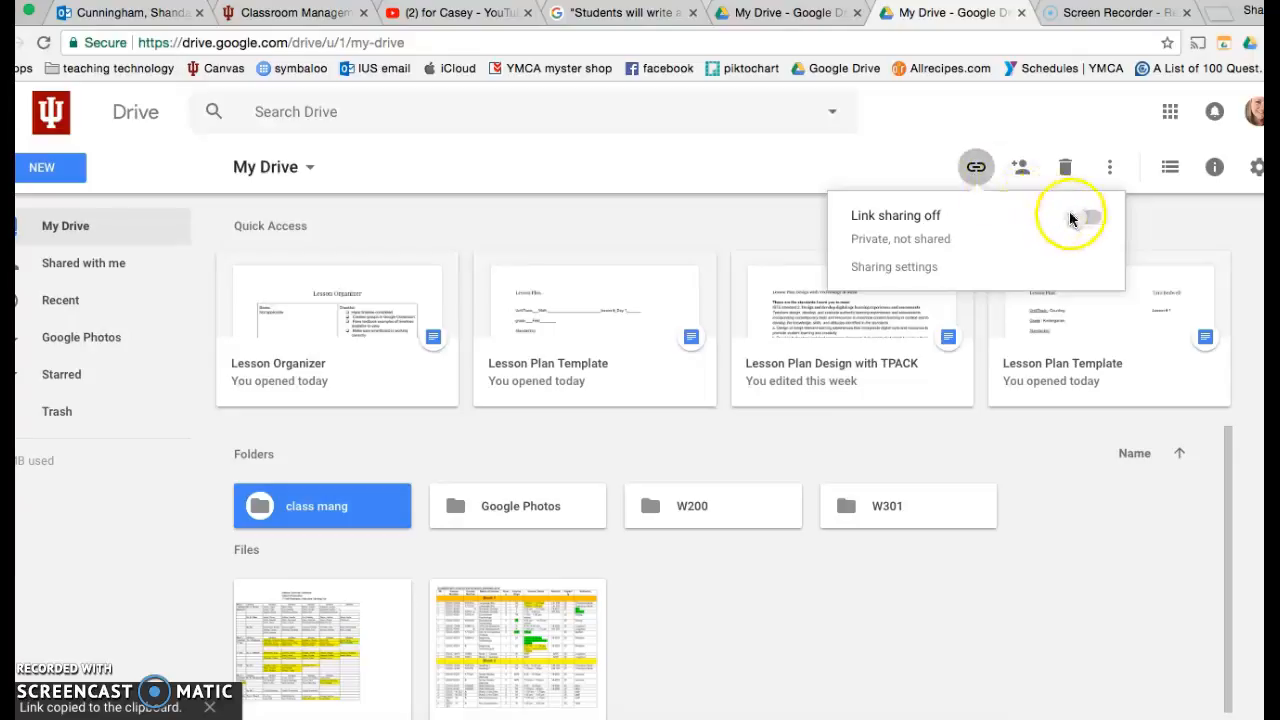
pyautogui.click(1092, 216)
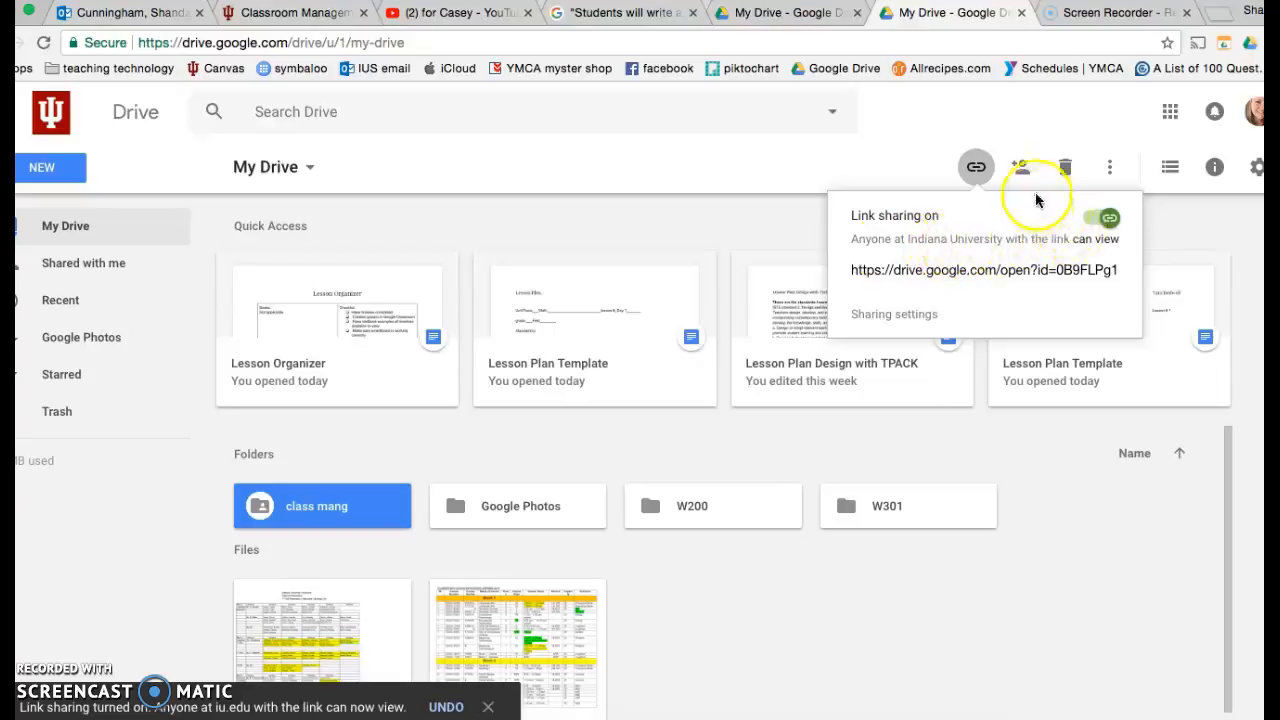
pyautogui.click(1020, 168)
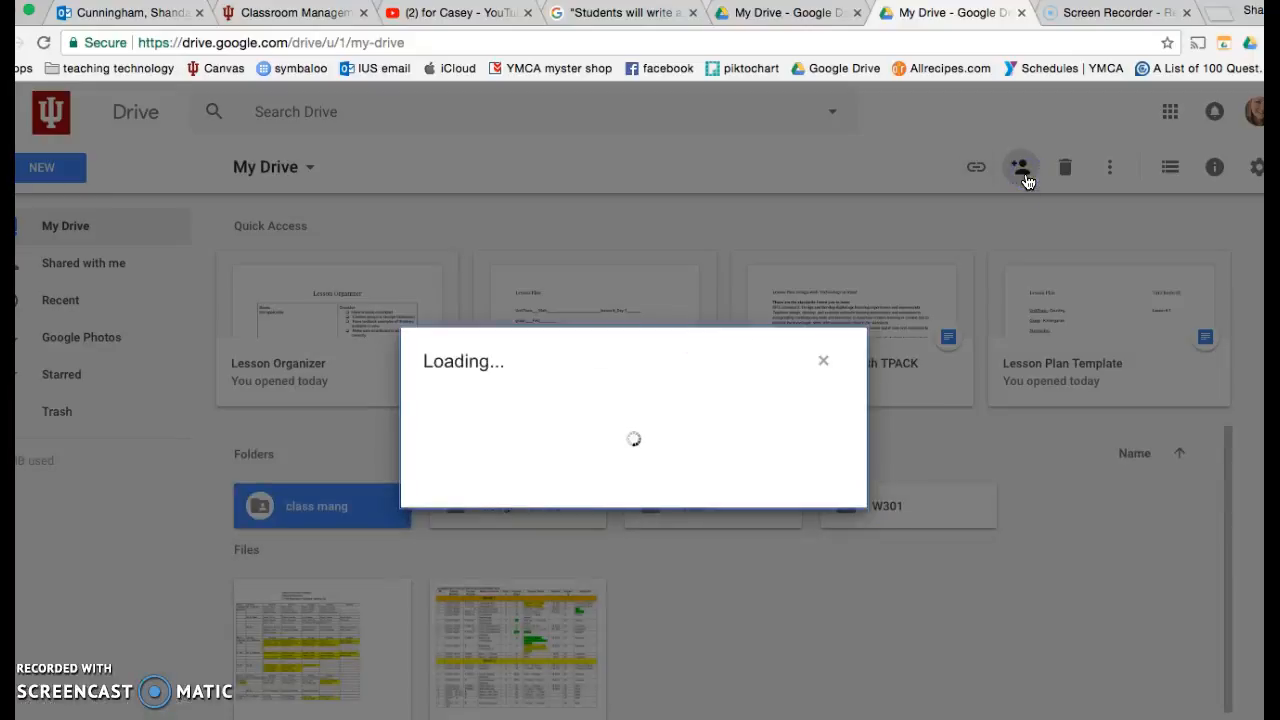
# Change link access to On - Anyone with the link and save the setting
pyautogui.click(1020, 168)
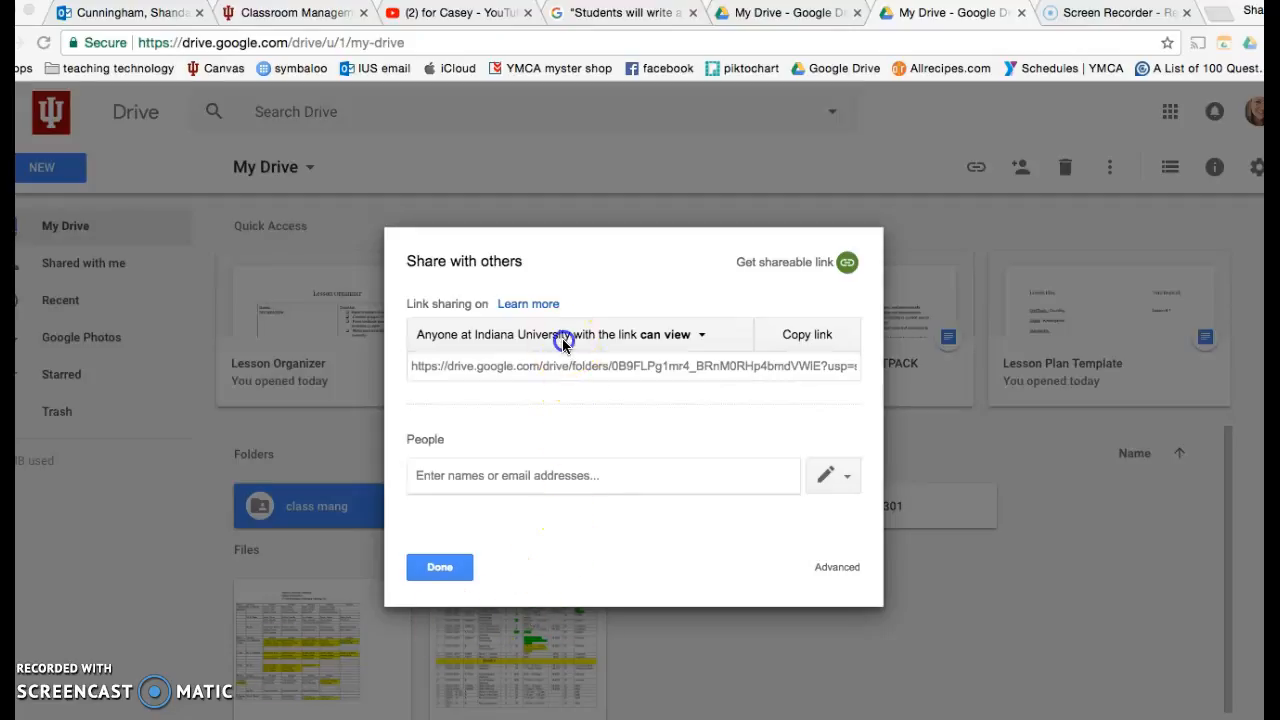
pyautogui.click(564, 334)
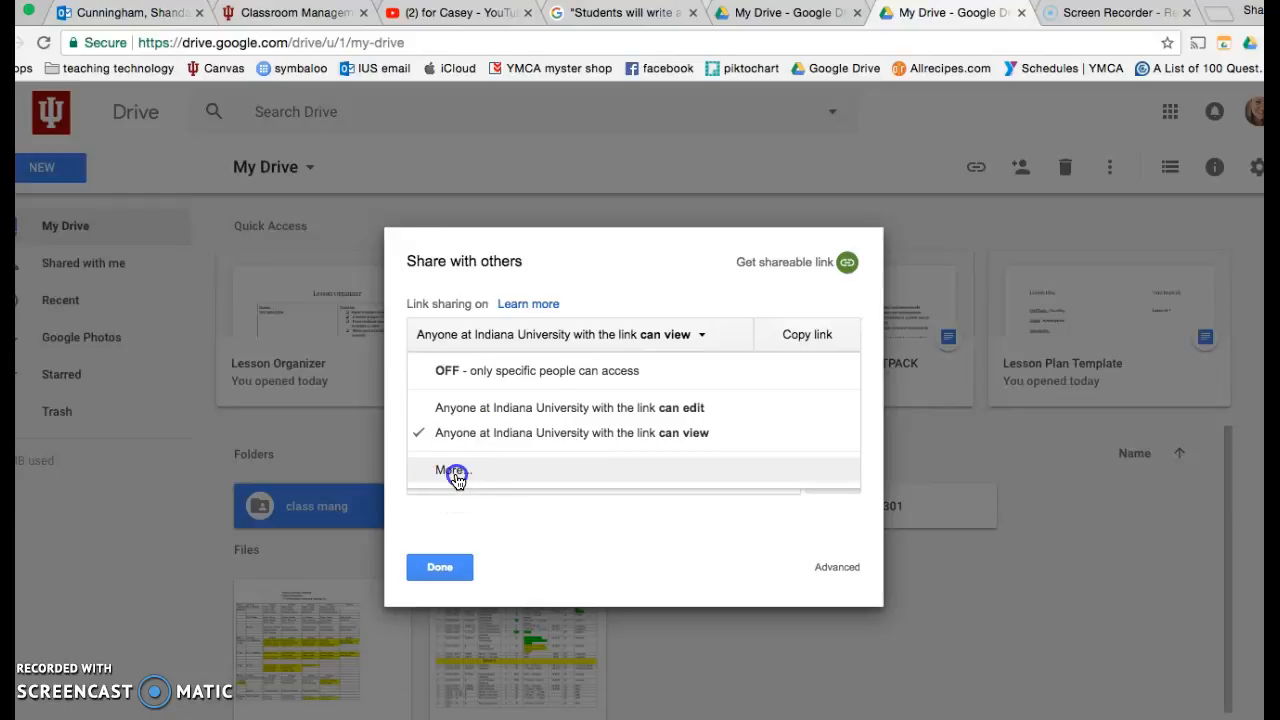
pyautogui.click(456, 472)
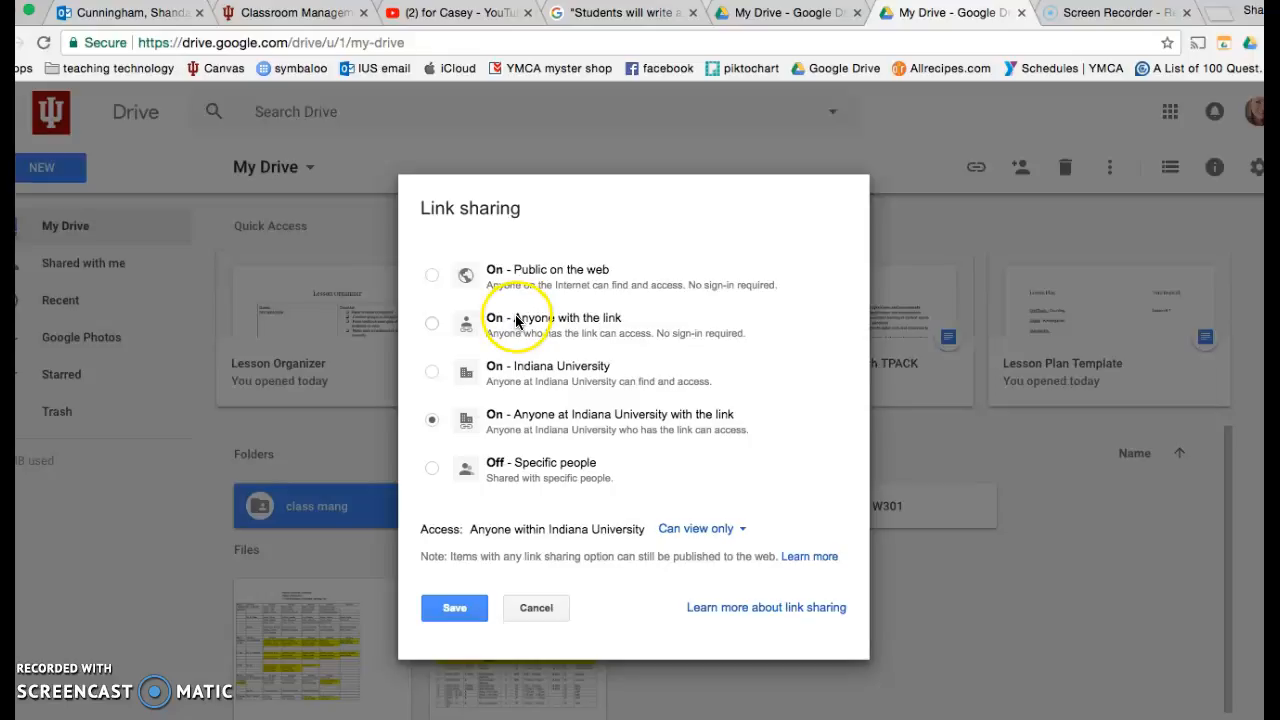
pyautogui.click(432, 324)
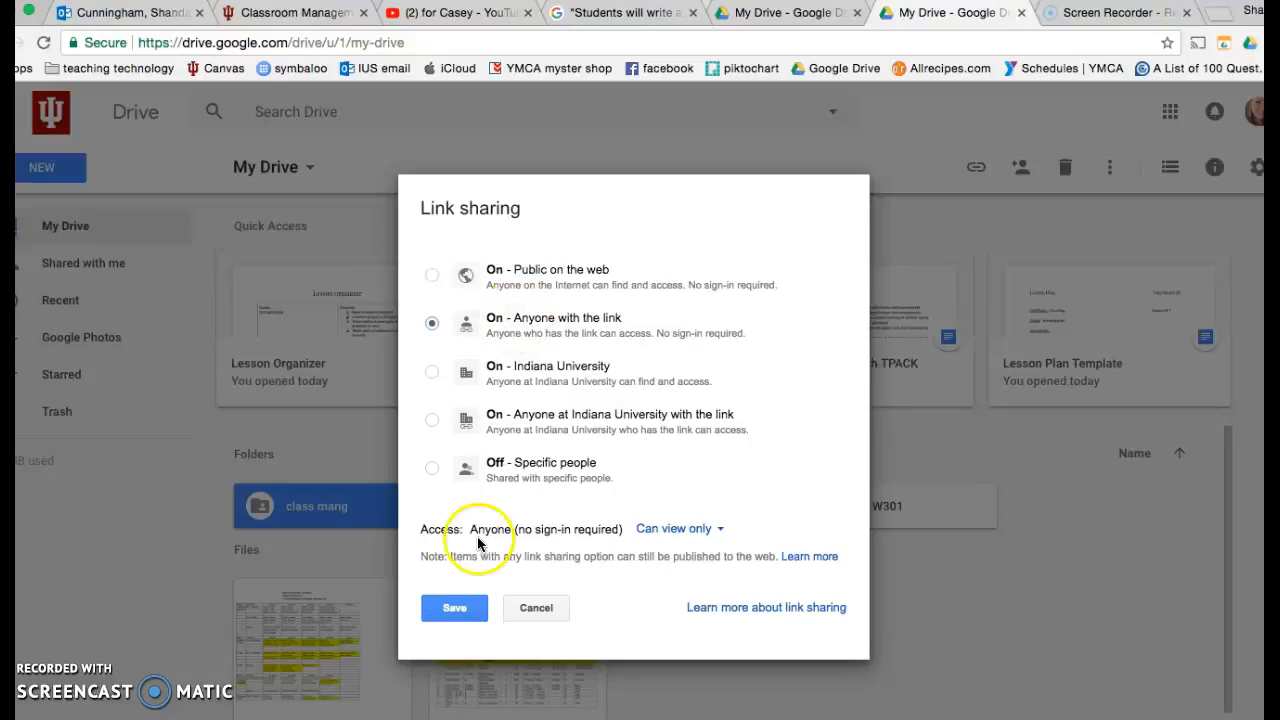
pyautogui.click(454, 608)
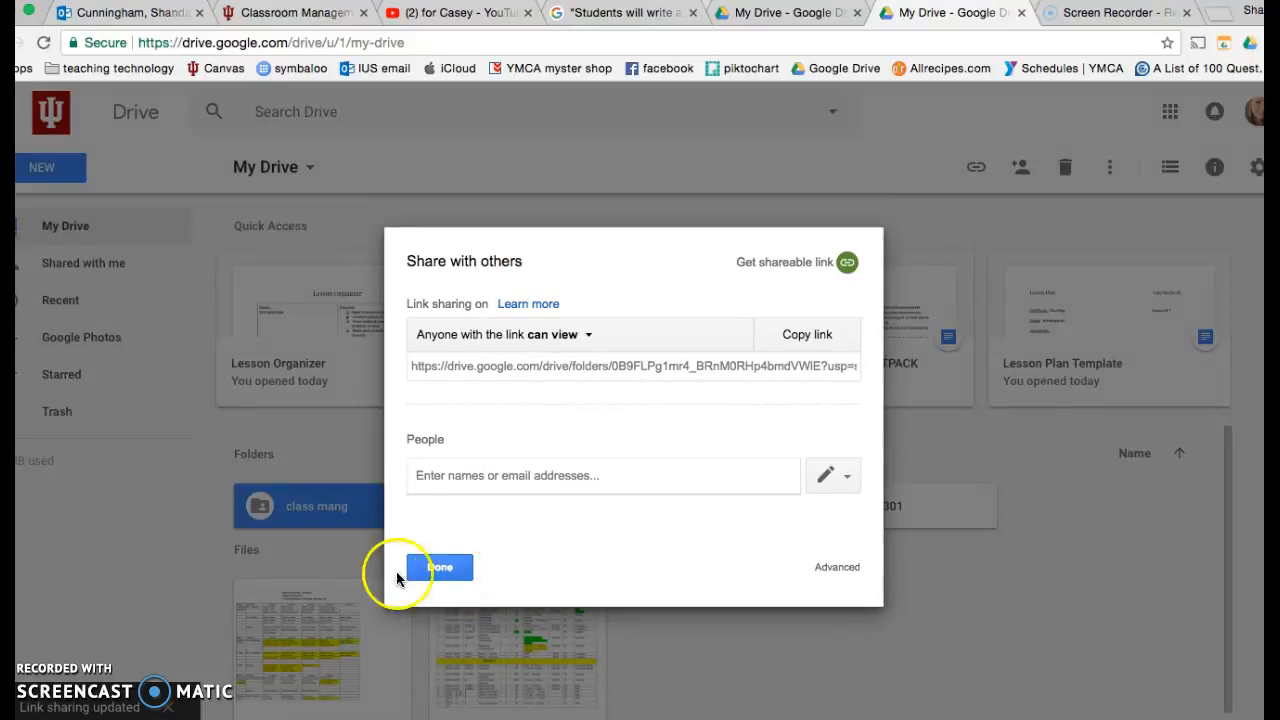
pyautogui.moveTo(380, 640)
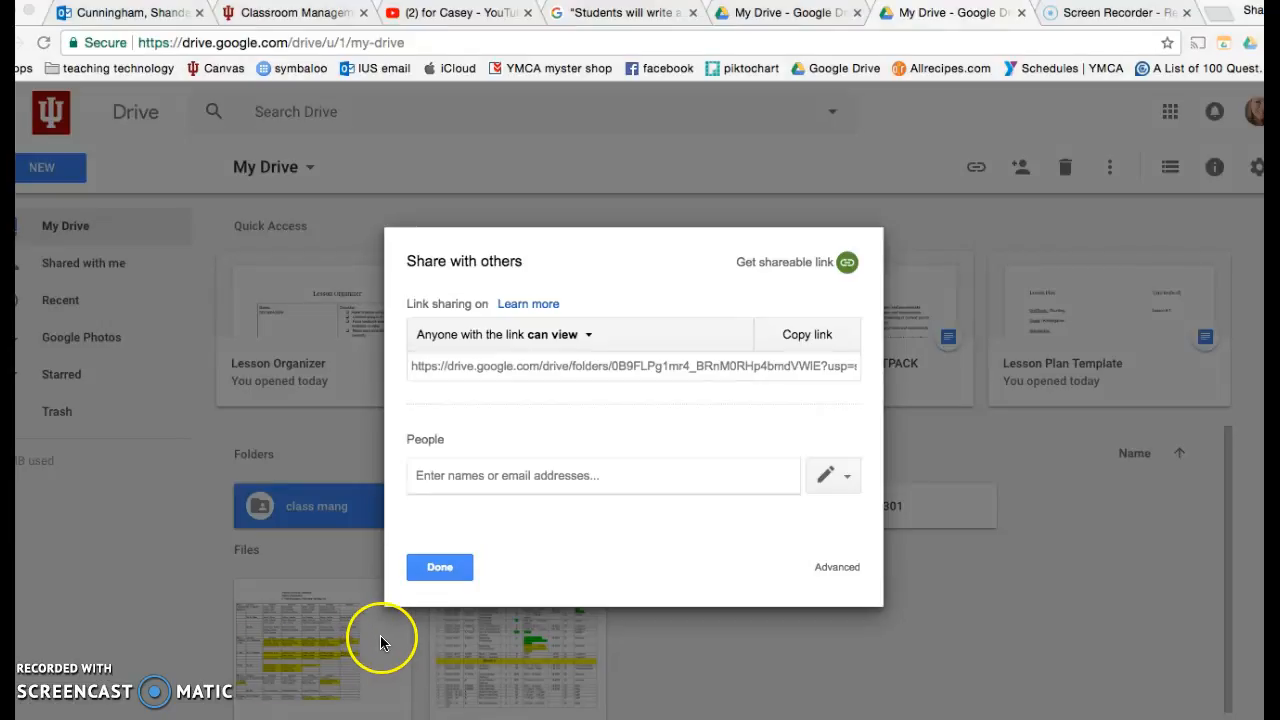
# Copy the folder's anyone-with-the-link shareable URL
pyautogui.click(808, 334)
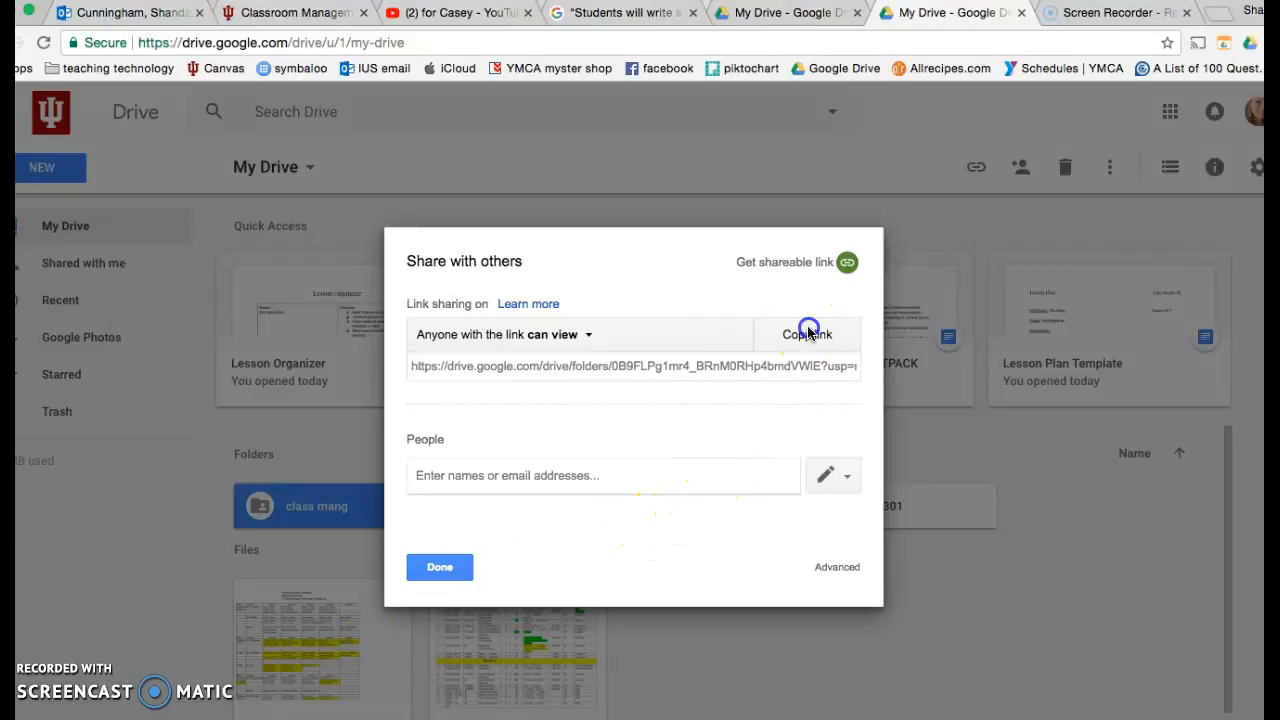
pyautogui.click(808, 334)
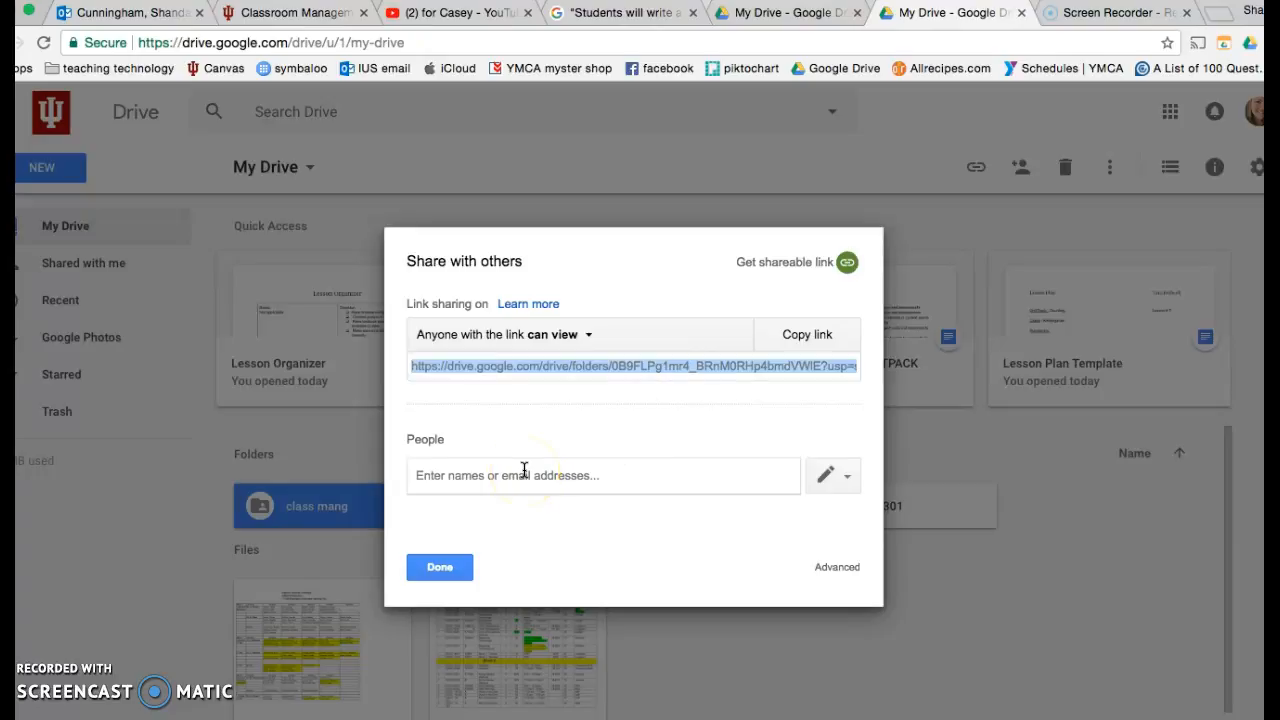
pyautogui.moveTo(524, 476)
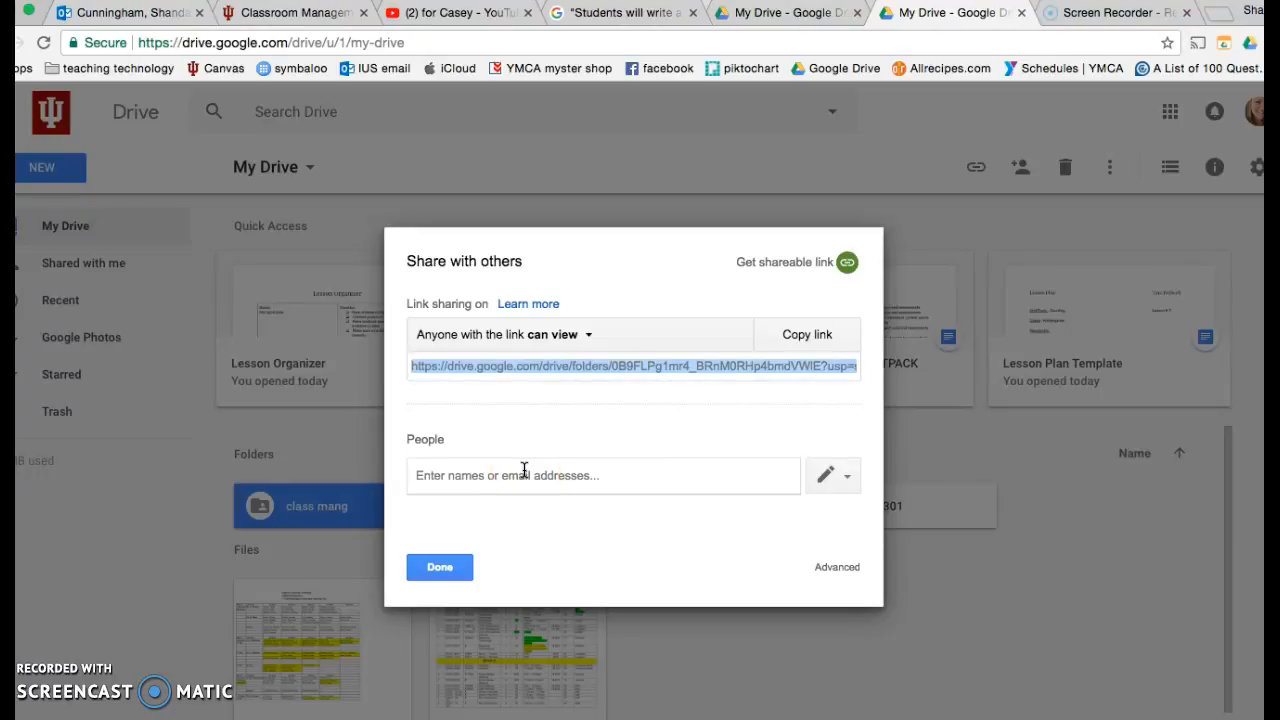